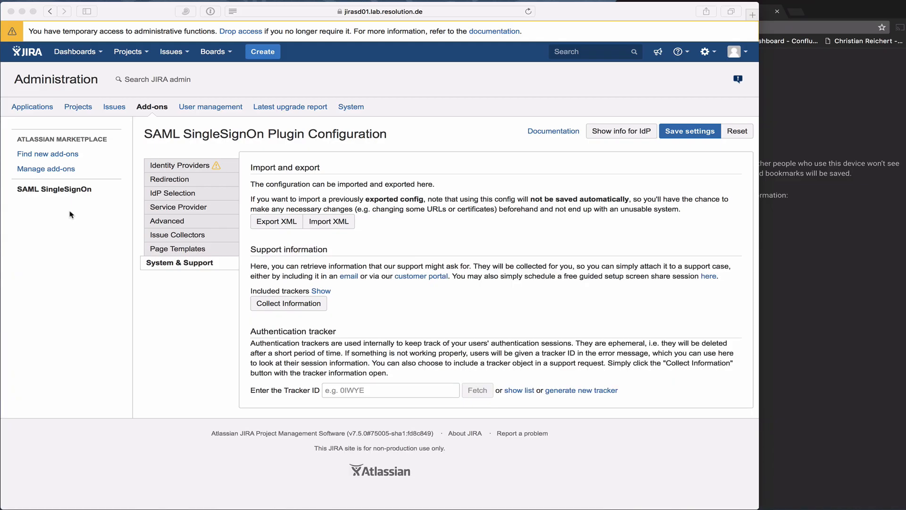
{"action": "mouse_move", "coordinate": [150, 265]}
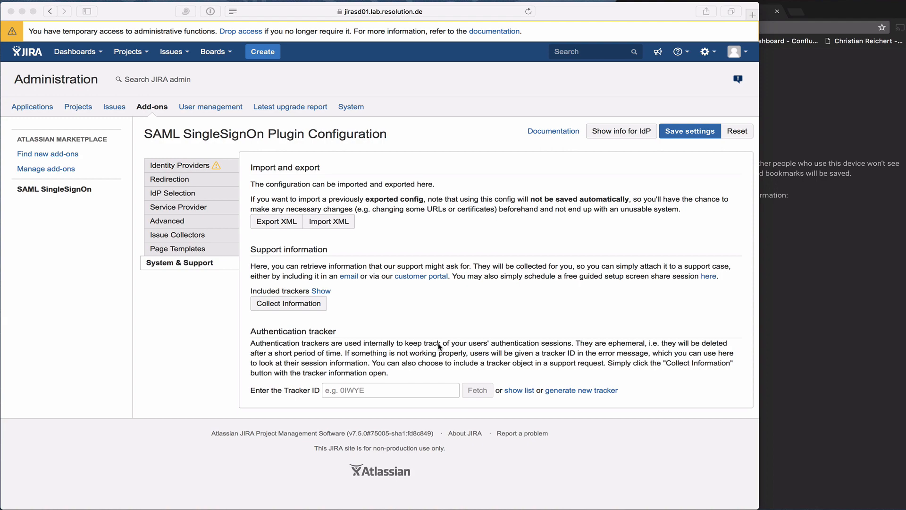
{"action": "mouse_move", "coordinate": [572, 395]}
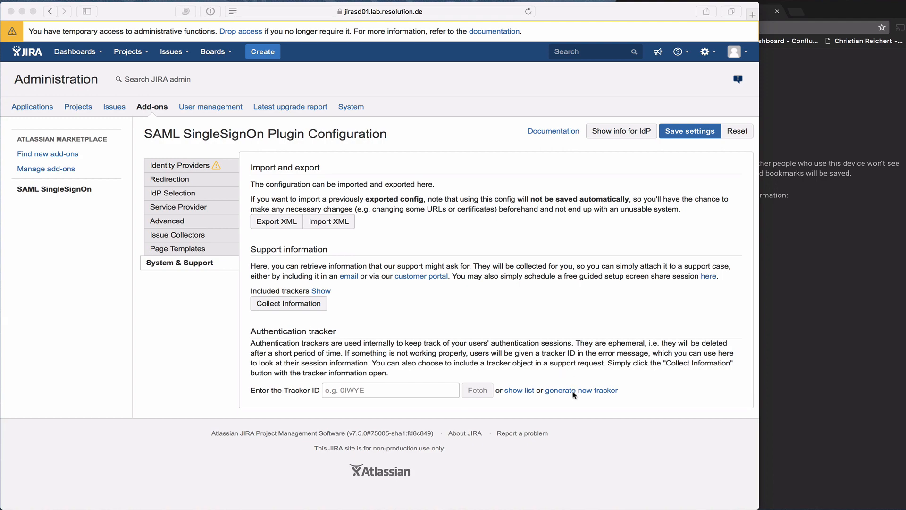
Generate a new authentication tracker link and select it for copying to the user.
{"action": "left_click", "coordinate": [582, 390]}
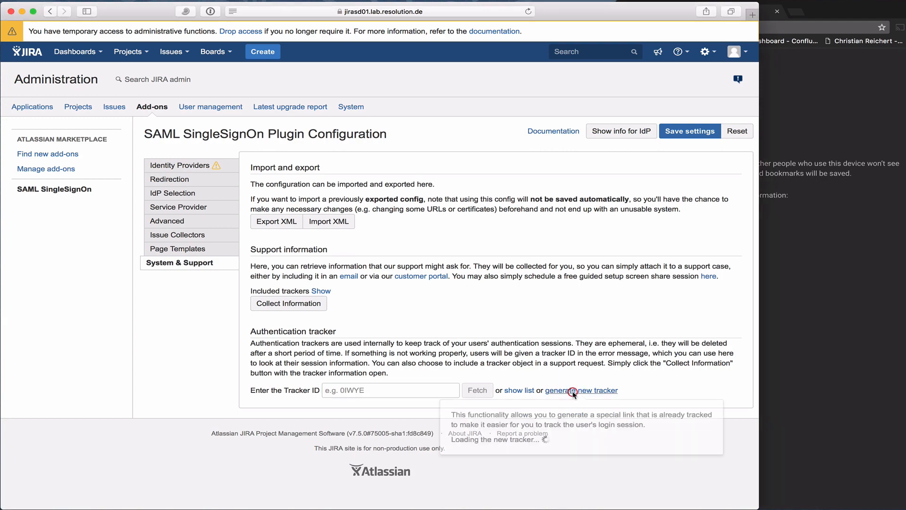
{"action": "left_click", "coordinate": [582, 390]}
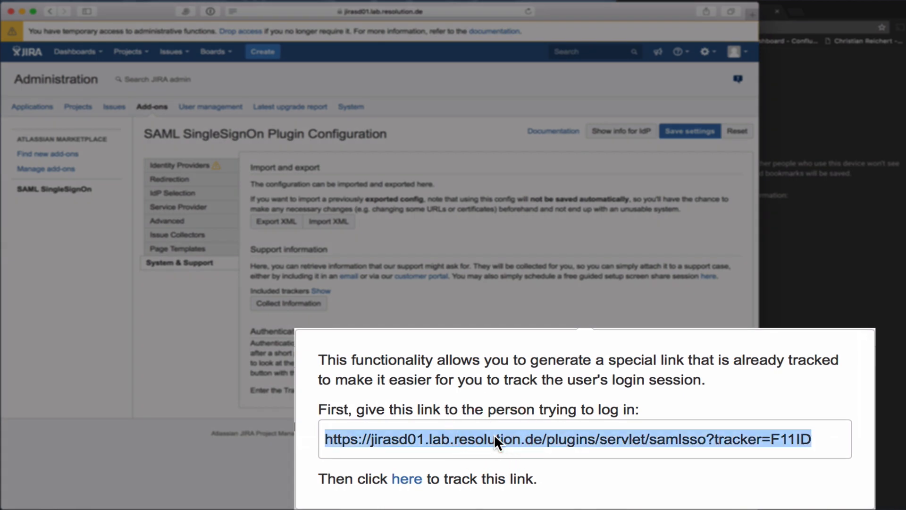
{"action": "mouse_move", "coordinate": [375, 485]}
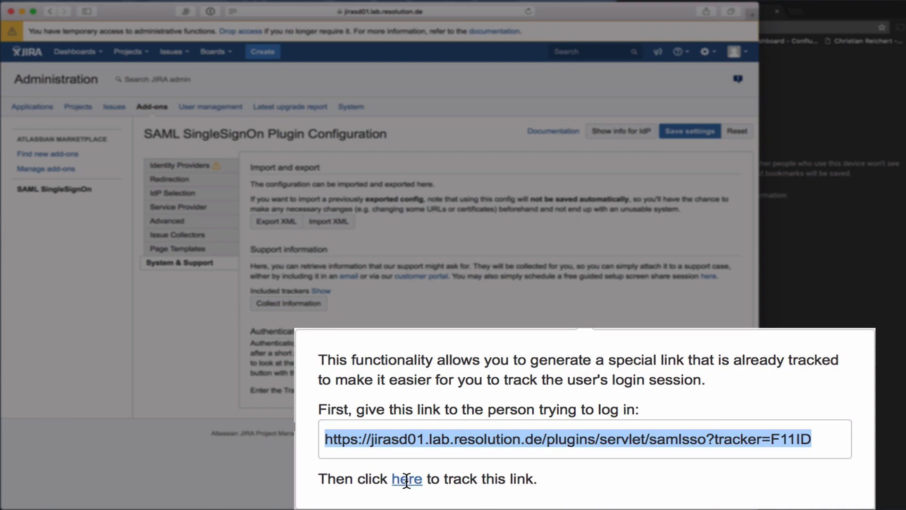
Start tracking the generated link, showing tracker F11ID with status NEW.
{"action": "left_click", "coordinate": [407, 479]}
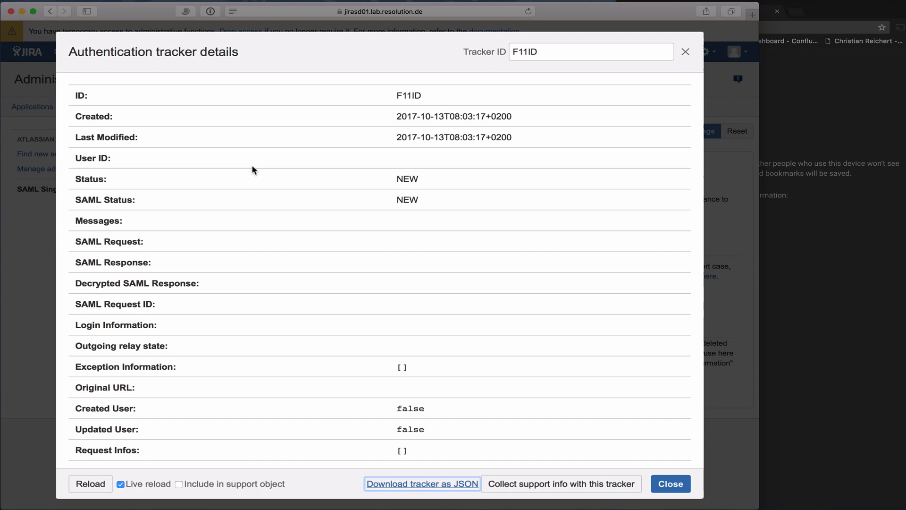
{"action": "mouse_move", "coordinate": [300, 259]}
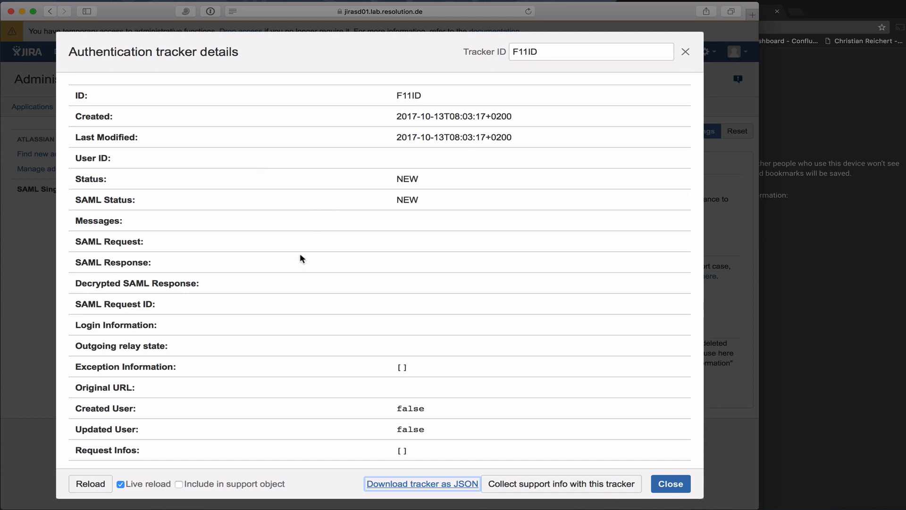
{"action": "mouse_move", "coordinate": [357, 135]}
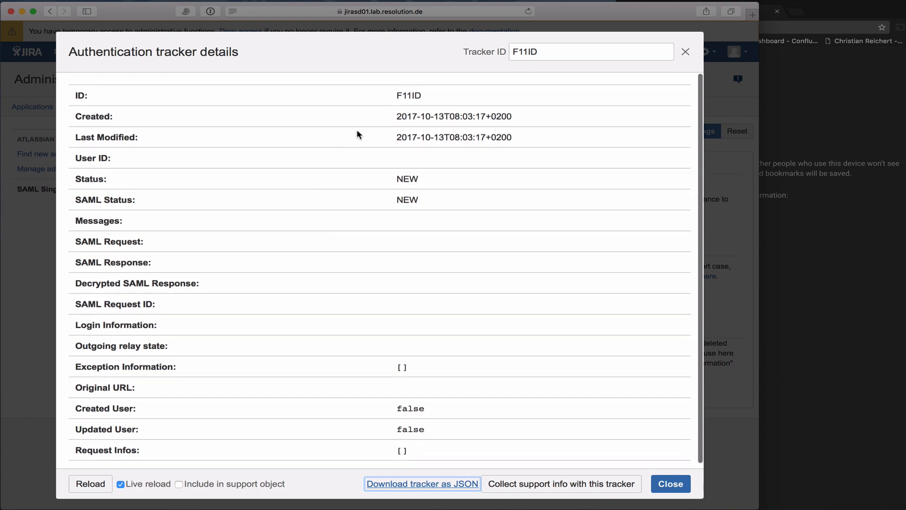
{"action": "mouse_move", "coordinate": [391, 411]}
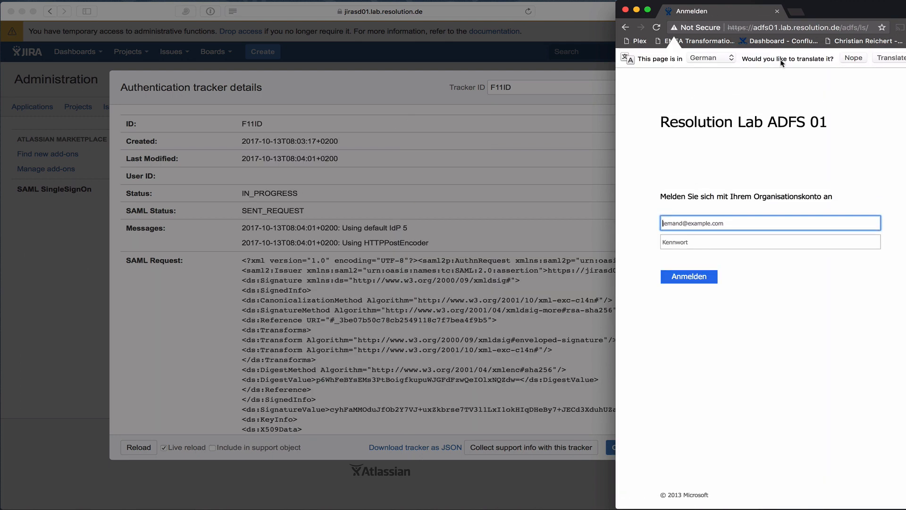
{"action": "mouse_move", "coordinate": [721, 189]}
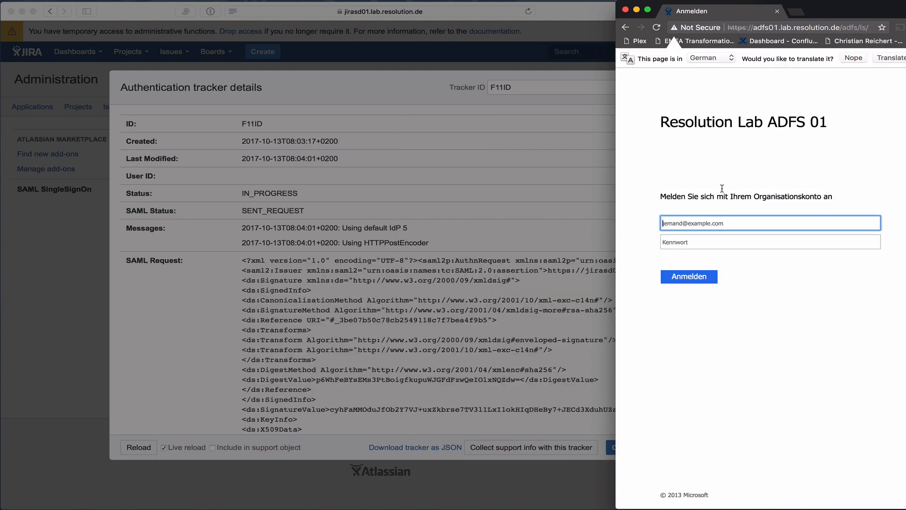
{"action": "mouse_move", "coordinate": [519, 117]}
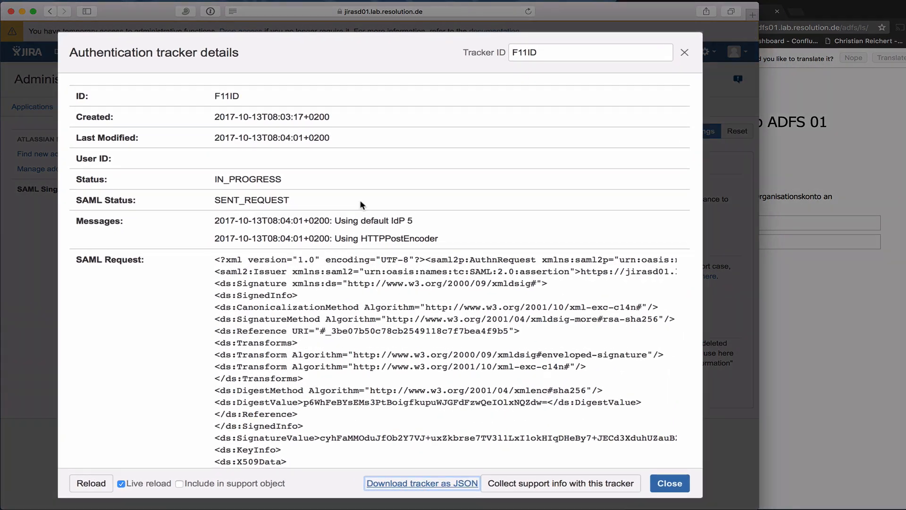
{"action": "mouse_move", "coordinate": [241, 218]}
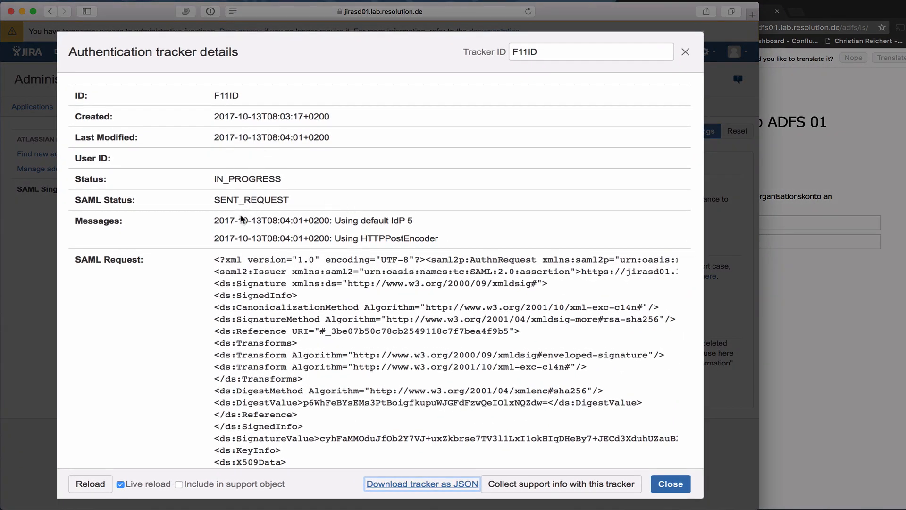
{"action": "mouse_move", "coordinate": [209, 197]}
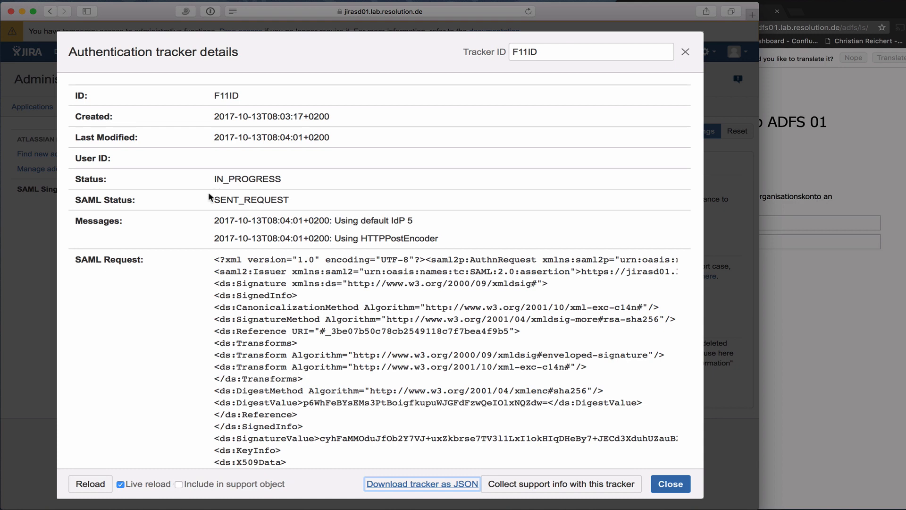
{"action": "mouse_move", "coordinate": [229, 220]}
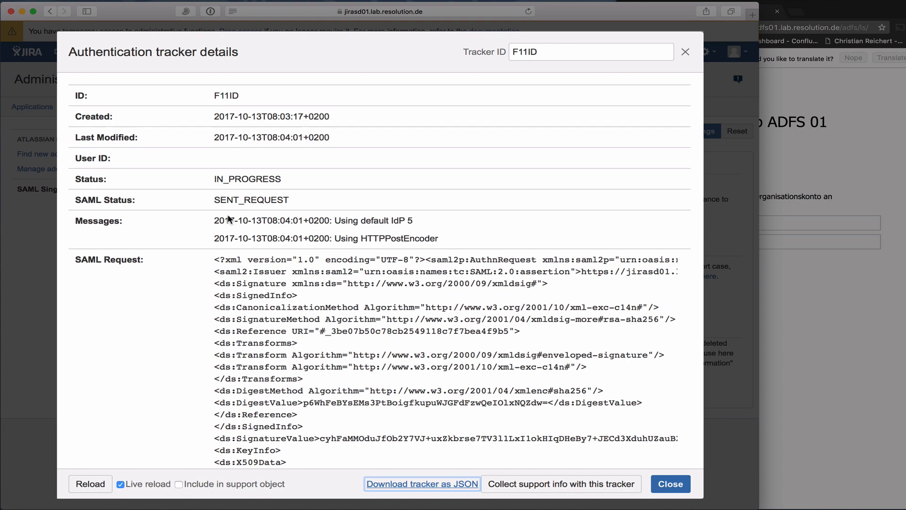
{"action": "mouse_move", "coordinate": [384, 223]}
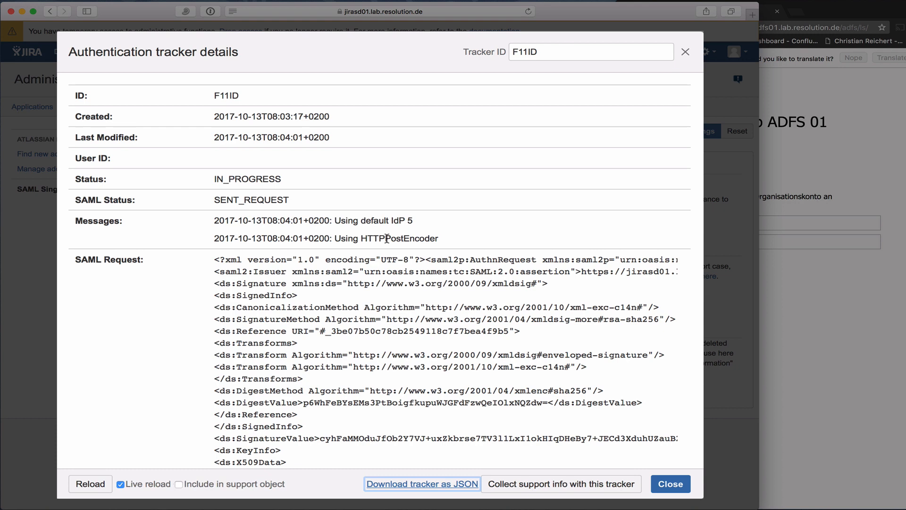
{"action": "mouse_move", "coordinate": [388, 339]}
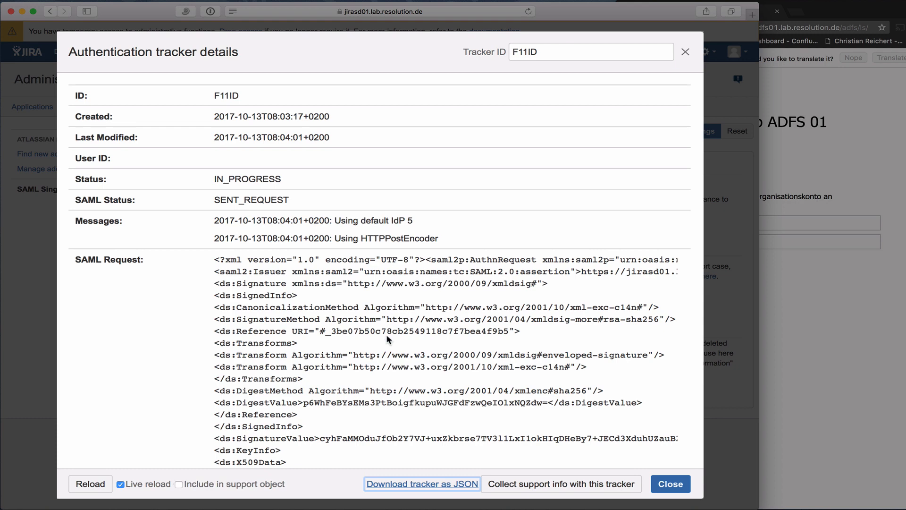
{"action": "scroll", "scroll_direction": "down", "scroll_amount": 3}
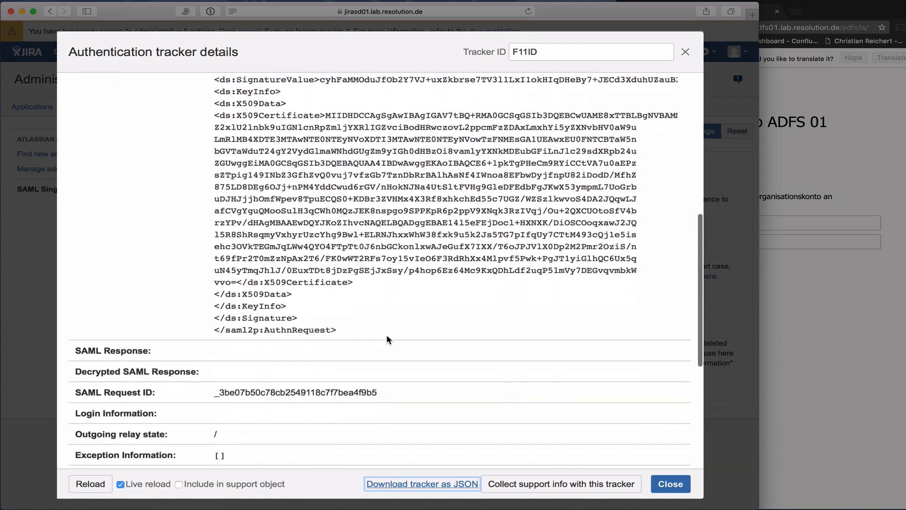
{"action": "scroll", "scroll_direction": "down", "scroll_amount": 3}
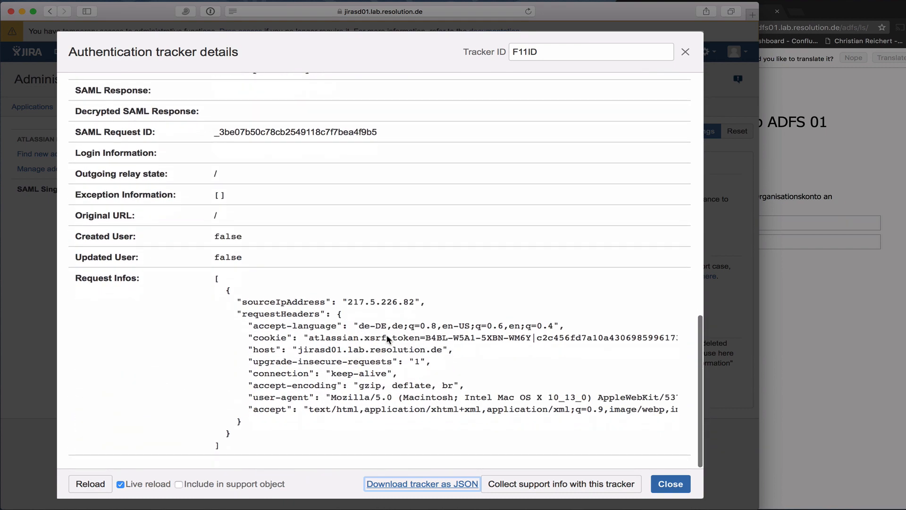
{"action": "scroll", "scroll_direction": "up", "scroll_amount": 3}
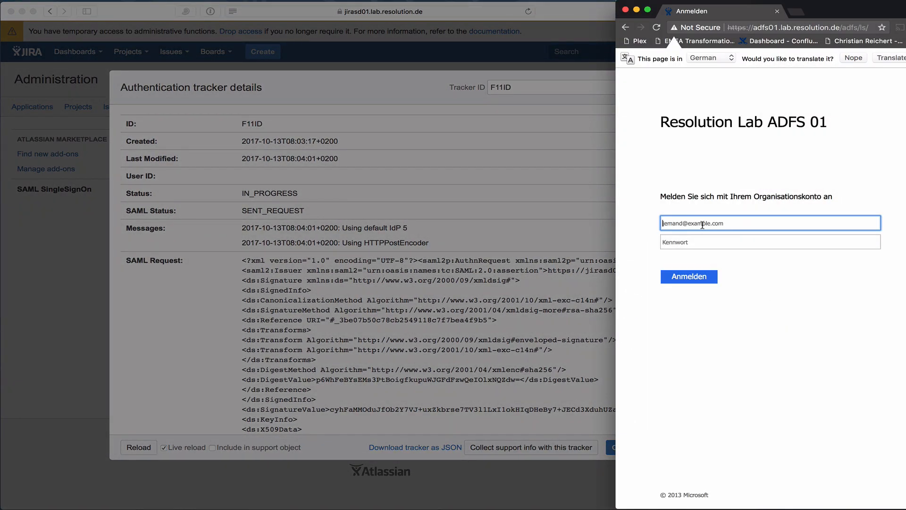
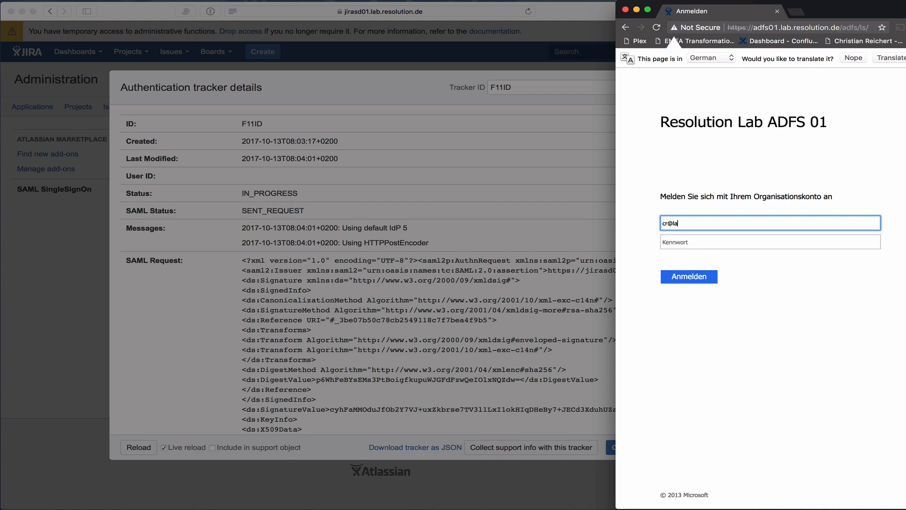
{"action": "left_click", "coordinate": [770, 241]}
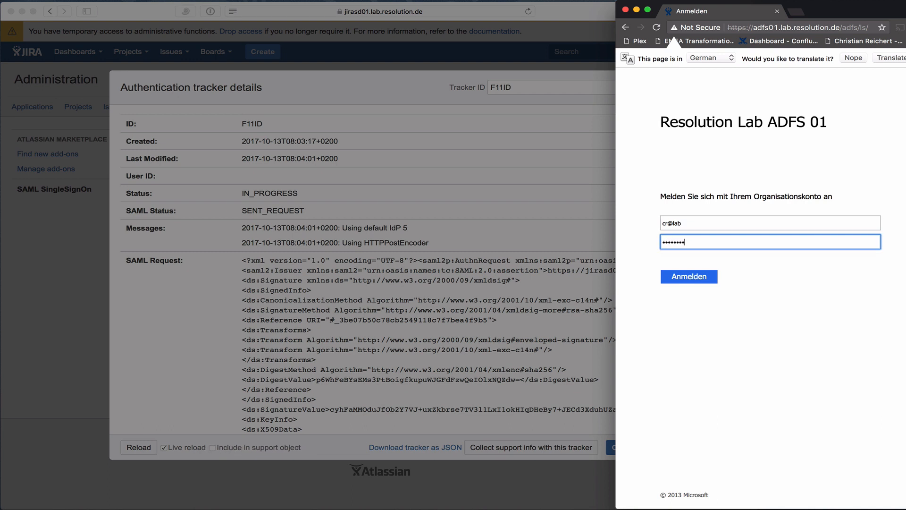
{"action": "left_click", "coordinate": [688, 277]}
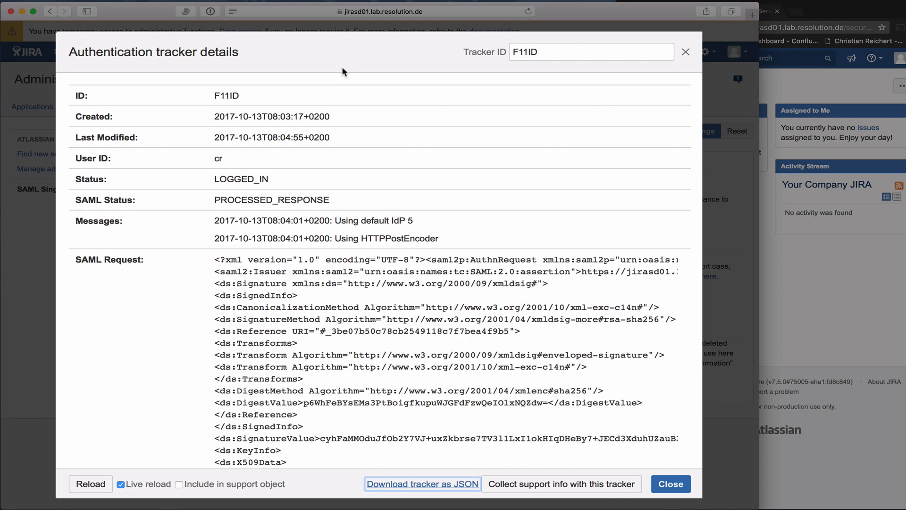
{"action": "mouse_move", "coordinate": [211, 193]}
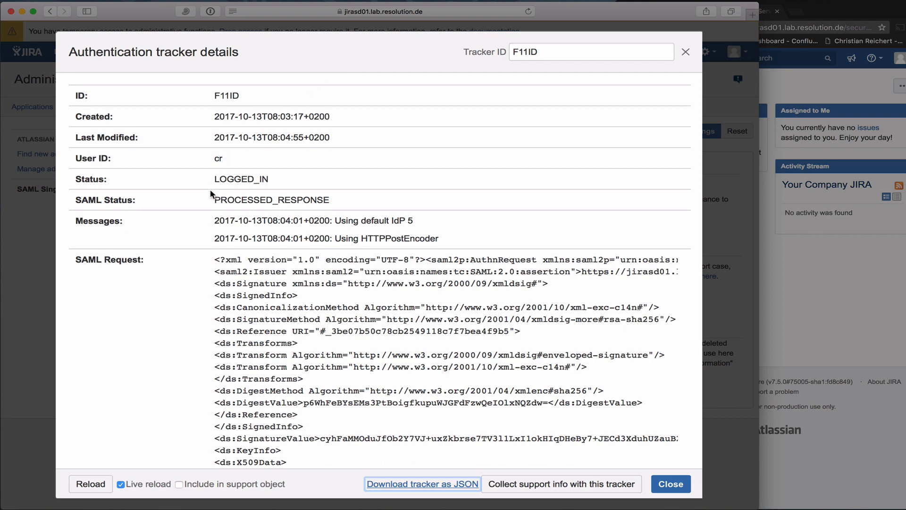
{"action": "mouse_move", "coordinate": [212, 171]}
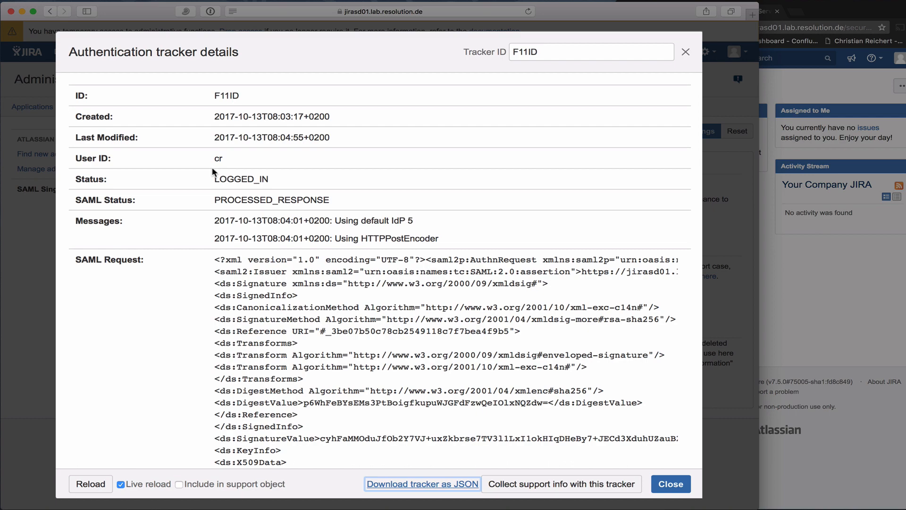
Review the SAML request and response details of tracker F11ID down to Collect support info.
{"action": "scroll", "scroll_direction": "down", "scroll_amount": 3}
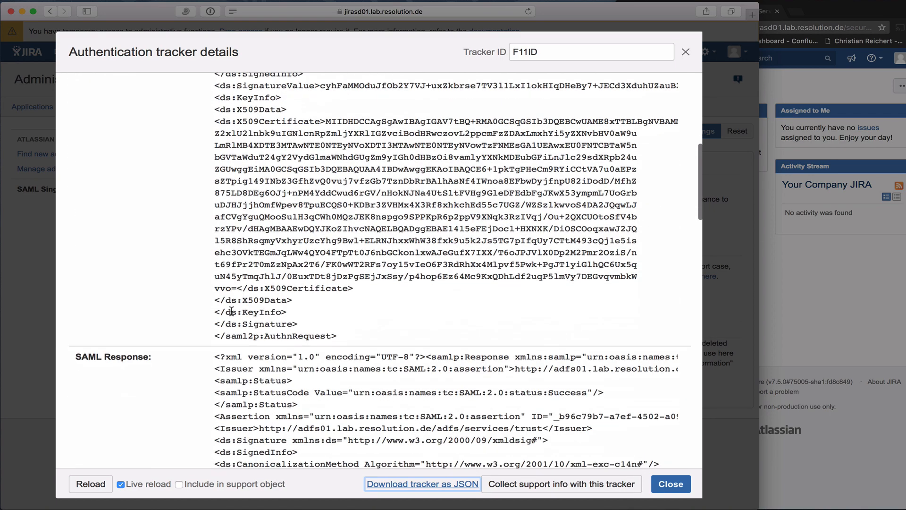
{"action": "scroll", "scroll_direction": "down", "scroll_amount": 3}
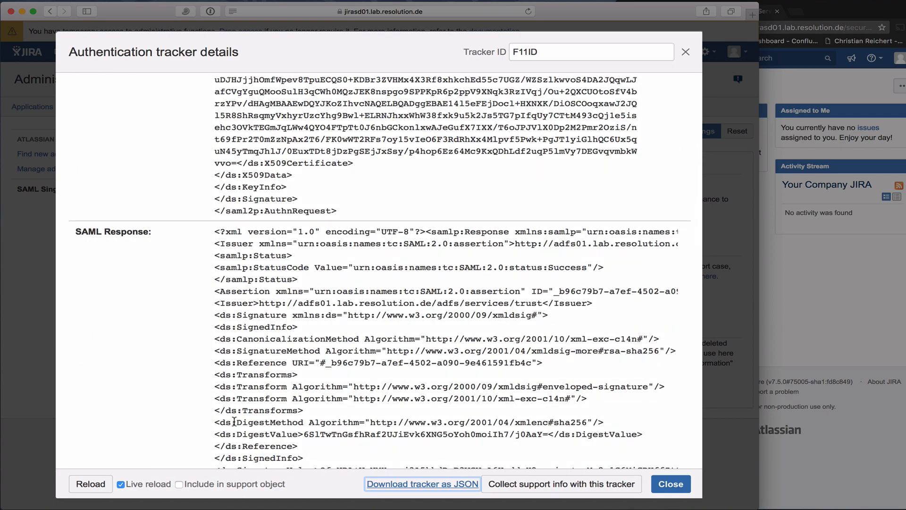
{"action": "scroll", "scroll_direction": "down", "scroll_amount": 3}
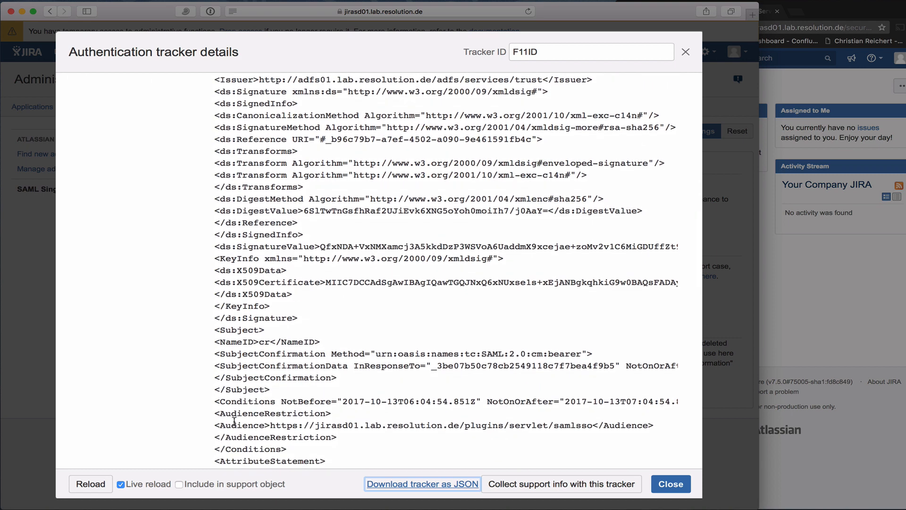
{"action": "scroll", "scroll_direction": "down", "scroll_amount": 3}
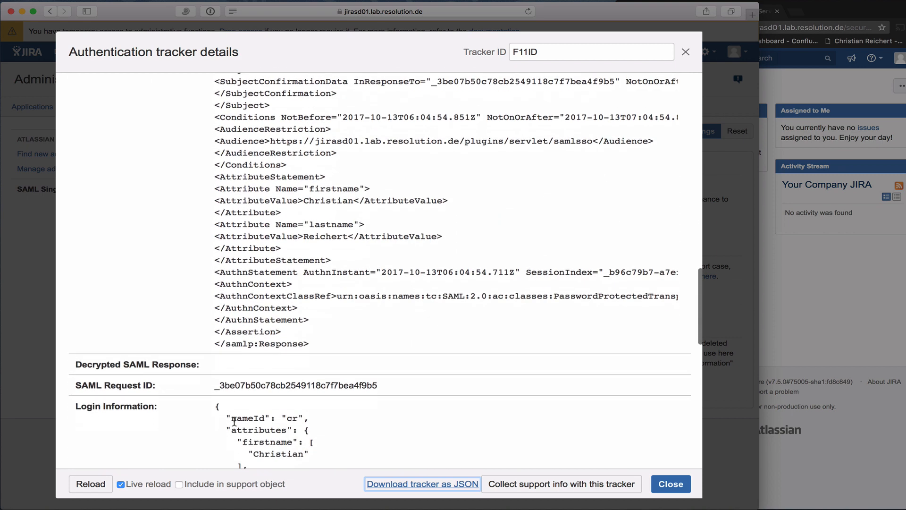
{"action": "scroll", "scroll_direction": "down", "scroll_amount": 3}
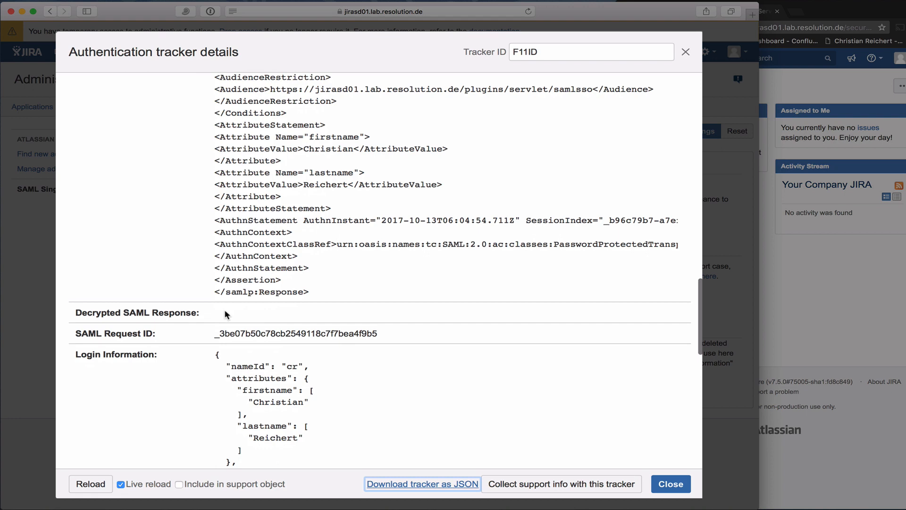
{"action": "scroll", "scroll_direction": "down", "scroll_amount": 3}
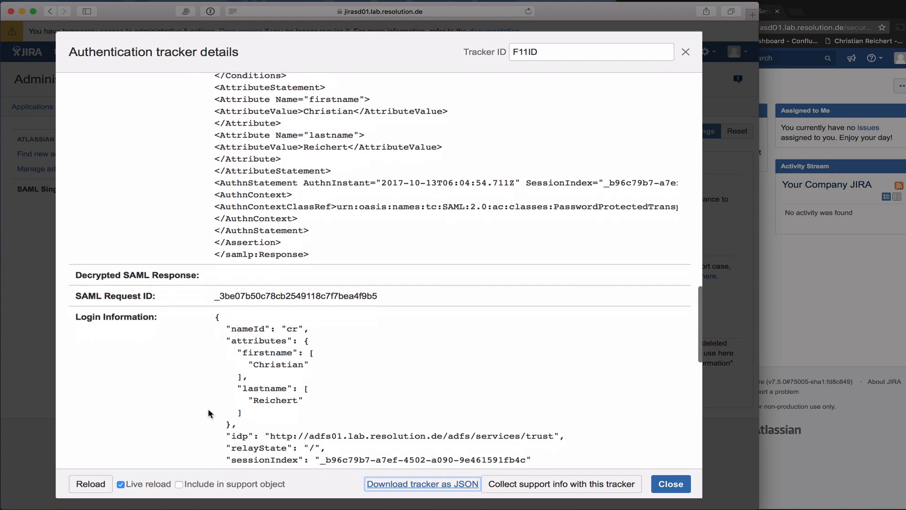
{"action": "scroll", "scroll_direction": "down", "scroll_amount": 3}
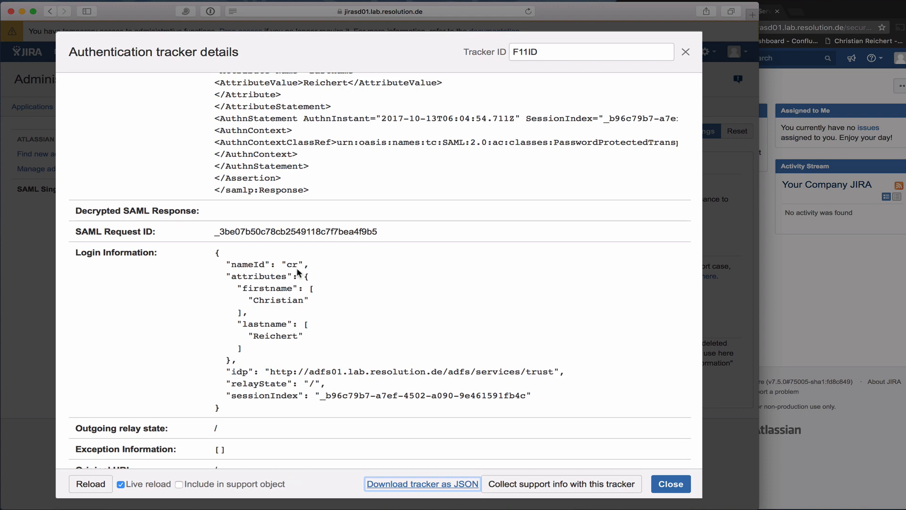
{"action": "mouse_move", "coordinate": [272, 275]}
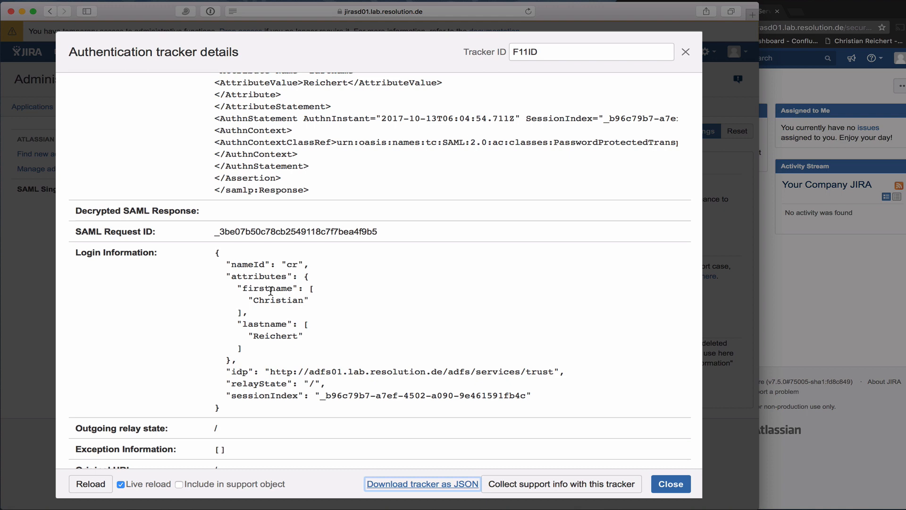
{"action": "mouse_move", "coordinate": [262, 349]}
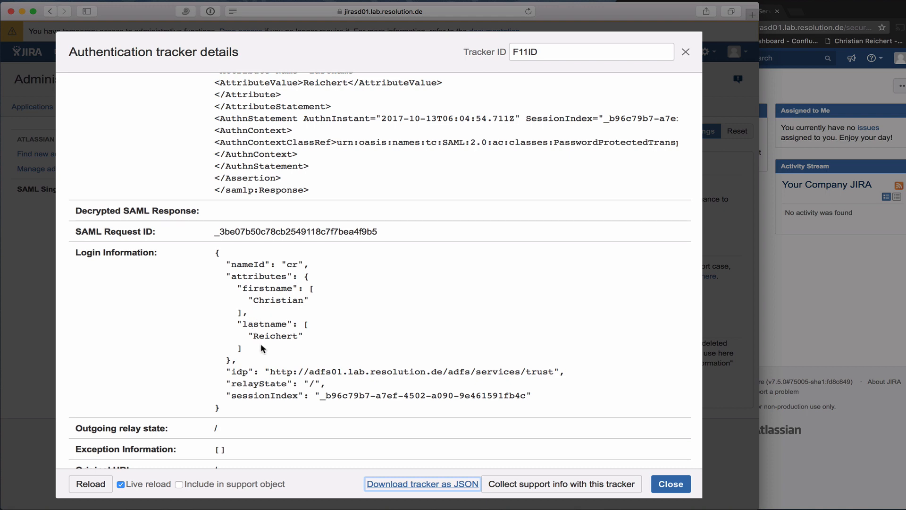
{"action": "scroll", "scroll_direction": "down", "scroll_amount": 3}
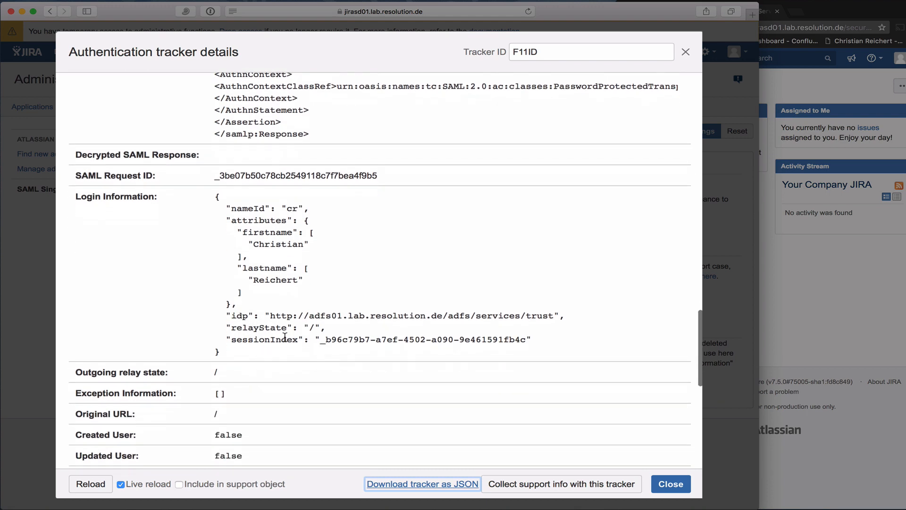
{"action": "scroll", "scroll_direction": "down", "scroll_amount": 3}
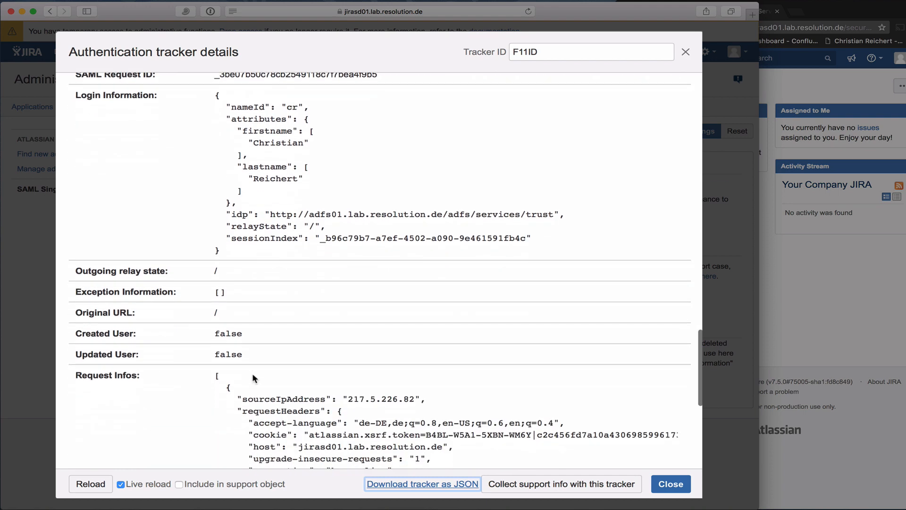
{"action": "scroll", "scroll_direction": "down", "scroll_amount": 3}
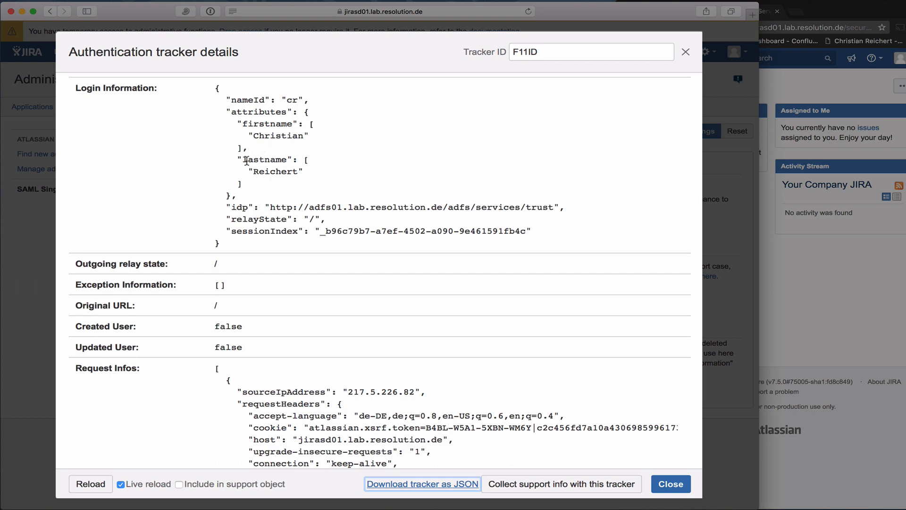
{"action": "mouse_move", "coordinate": [260, 122]}
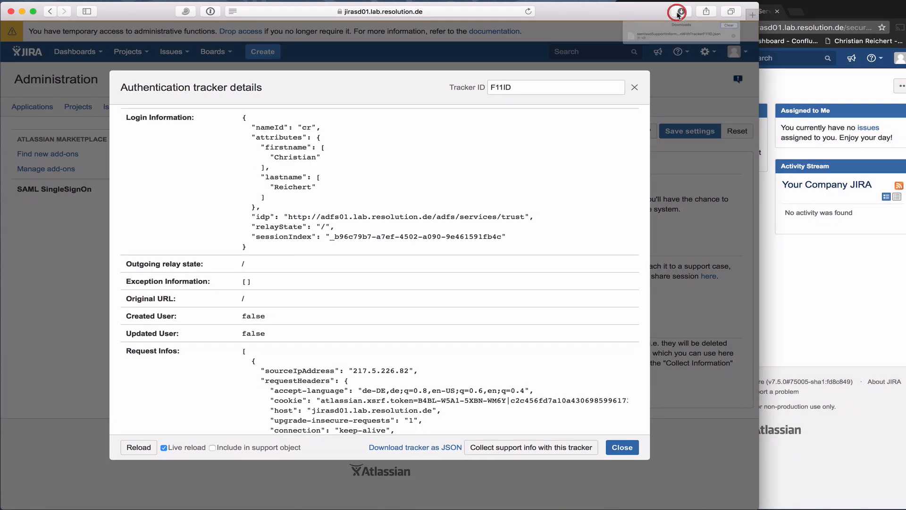
Open the downloaded F11ID support information JSON file from Safari's Downloads list.
{"action": "left_click", "coordinate": [681, 11]}
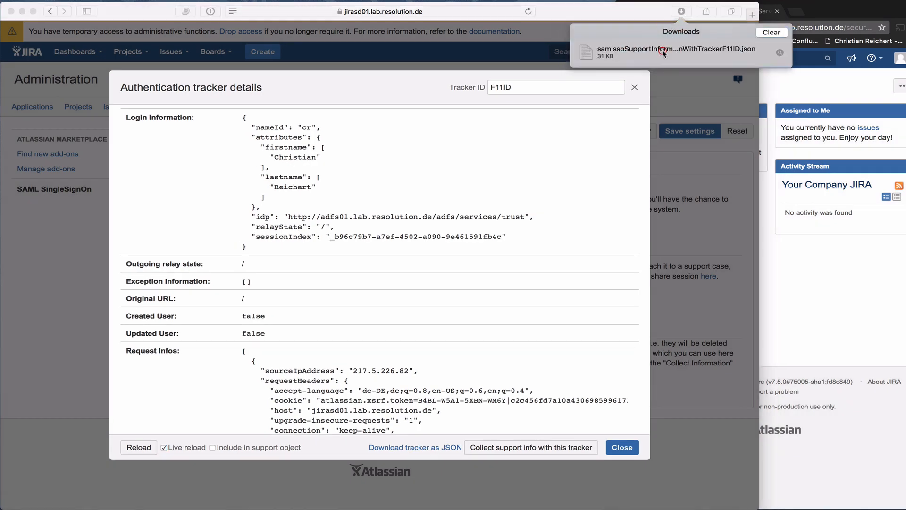
{"action": "left_click", "coordinate": [671, 52]}
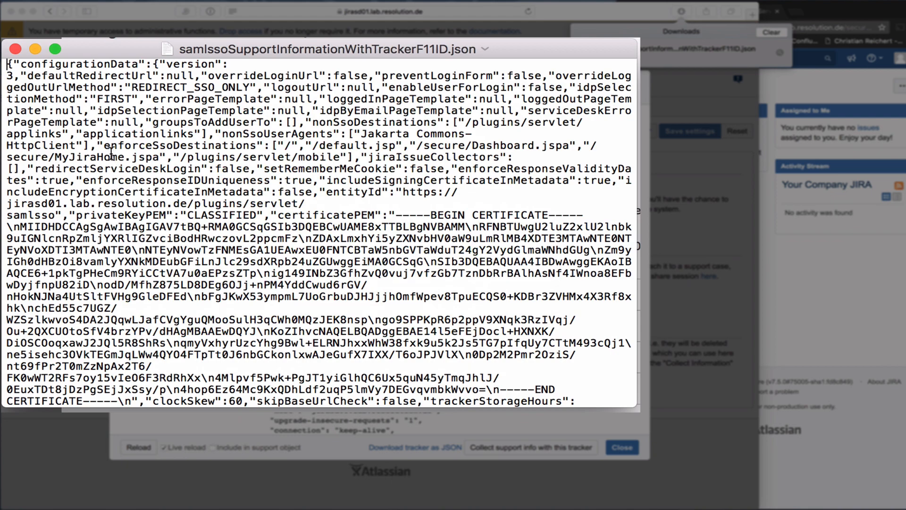
{"action": "scroll", "scroll_direction": "down", "scroll_amount": 3}
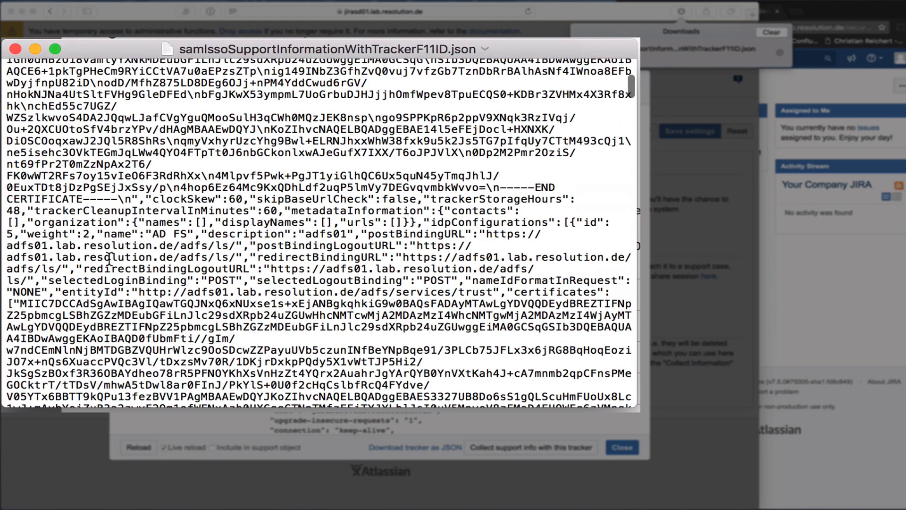
{"action": "scroll", "scroll_direction": "down", "scroll_amount": 3}
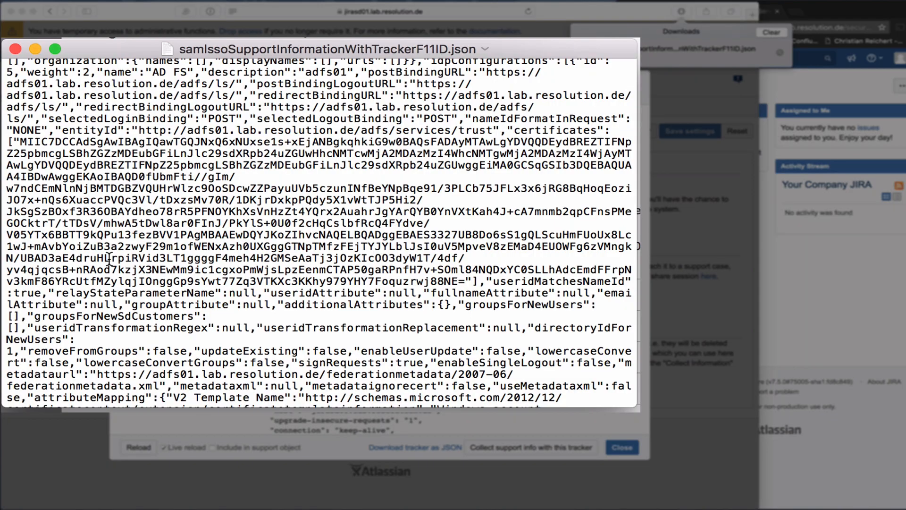
{"action": "scroll", "scroll_direction": "down", "scroll_amount": 3}
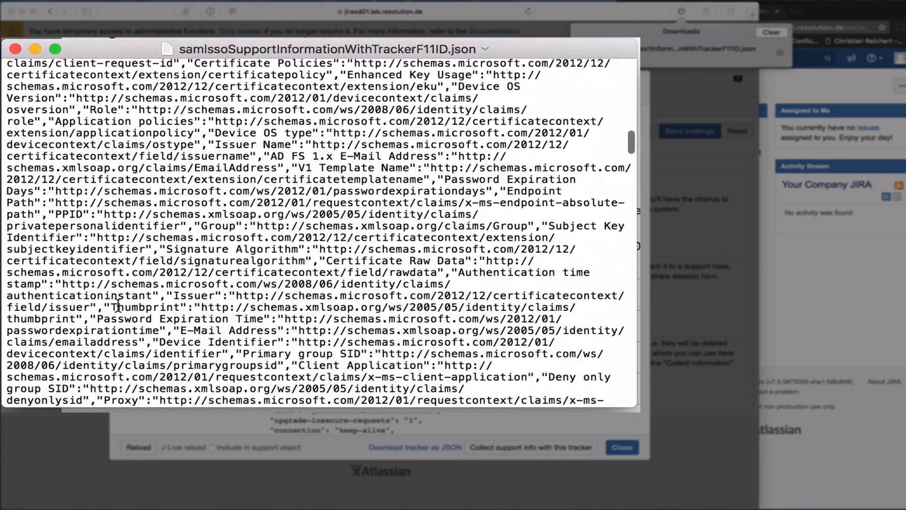
{"action": "scroll", "scroll_direction": "down", "scroll_amount": 3}
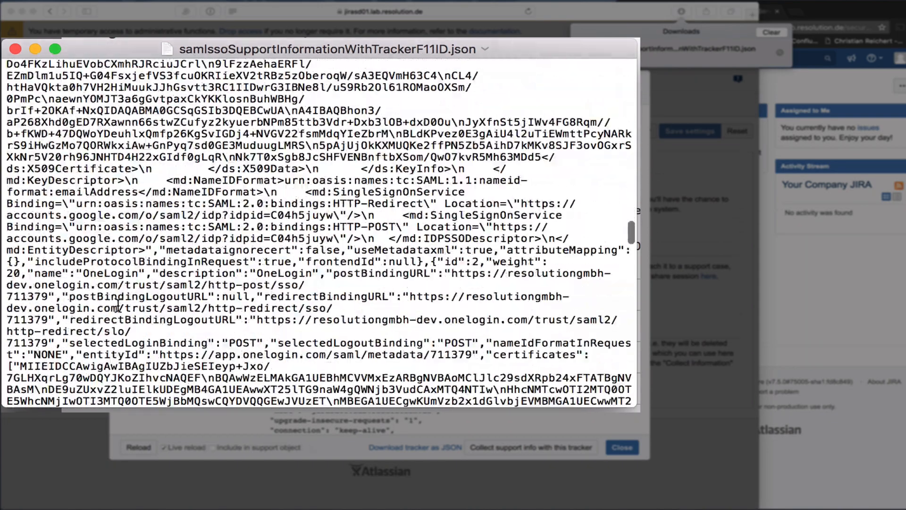
{"action": "scroll", "scroll_direction": "down", "scroll_amount": 3}
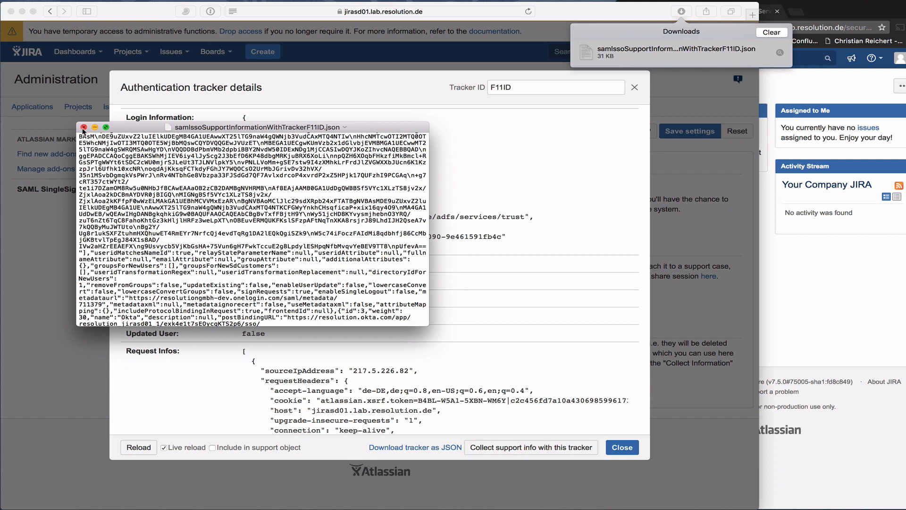
{"action": "left_click", "coordinate": [85, 127]}
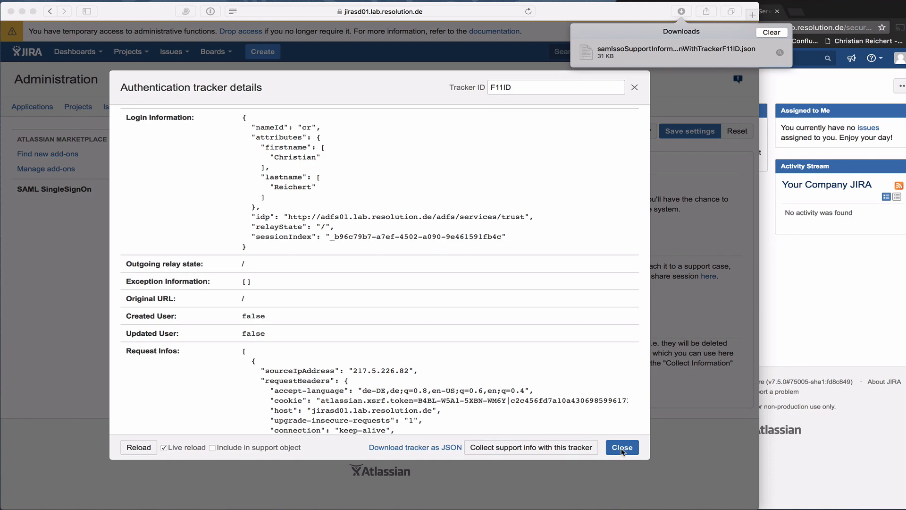
Close the F11ID tracker details, returning to the System & Support page.
{"action": "left_click", "coordinate": [622, 447]}
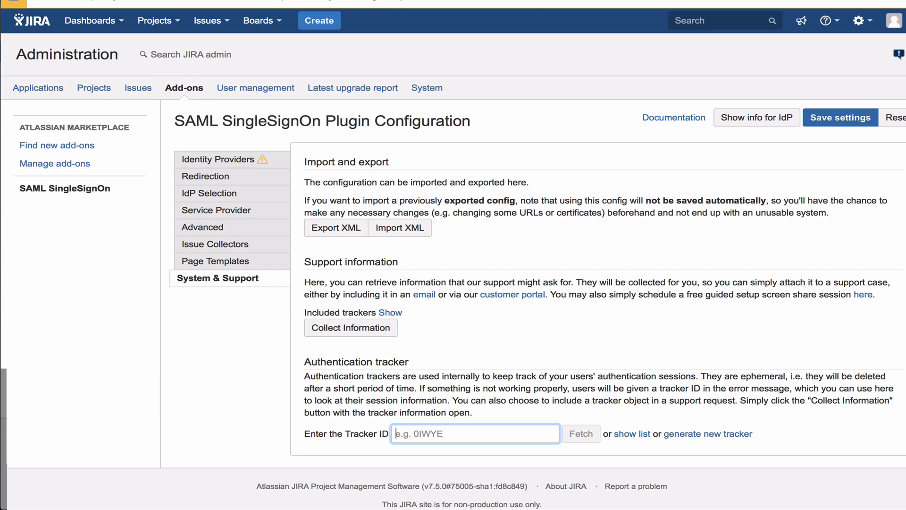
{"action": "mouse_move", "coordinate": [631, 434]}
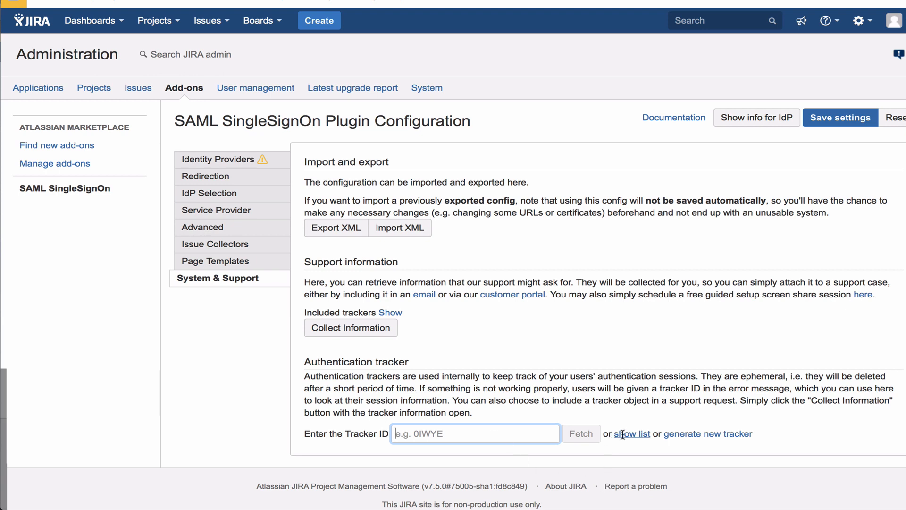
Show the list of recorded authentication trackers and look through its entries.
{"action": "left_click", "coordinate": [632, 434]}
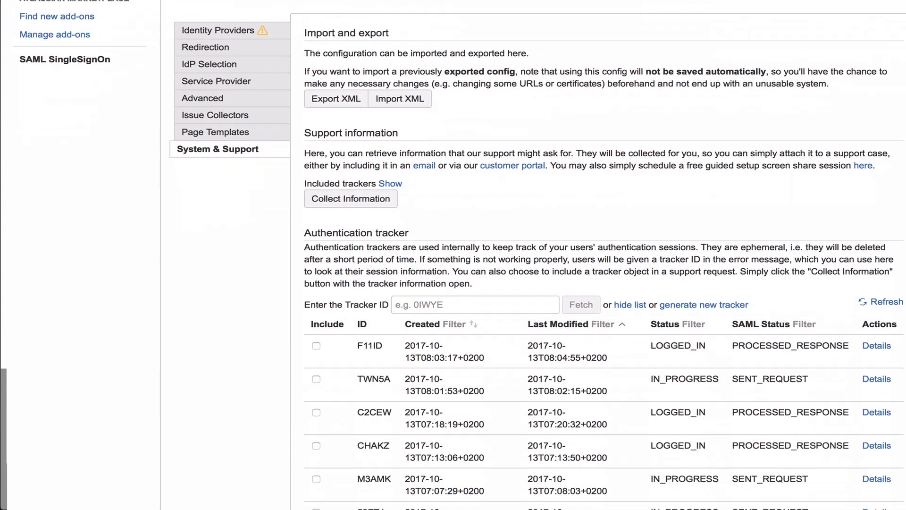
{"action": "scroll", "scroll_direction": "down", "scroll_amount": 3}
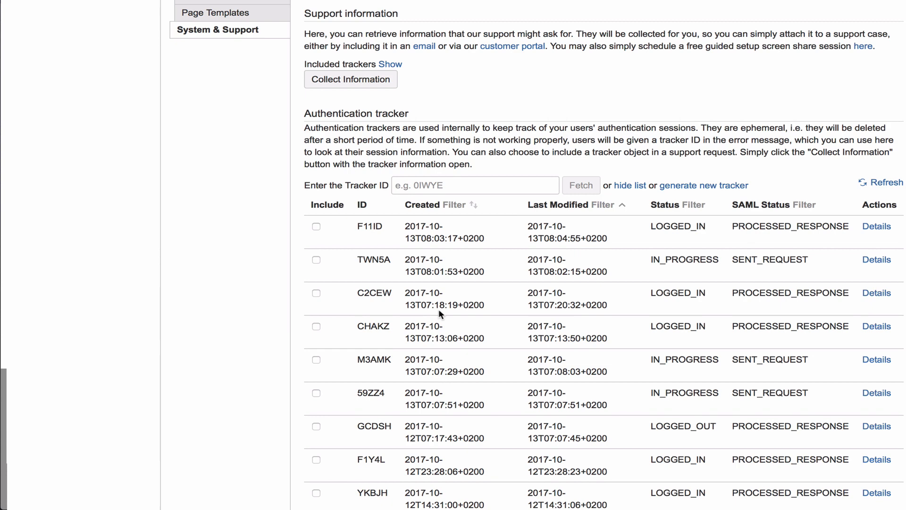
{"action": "scroll", "scroll_direction": "down", "scroll_amount": 3}
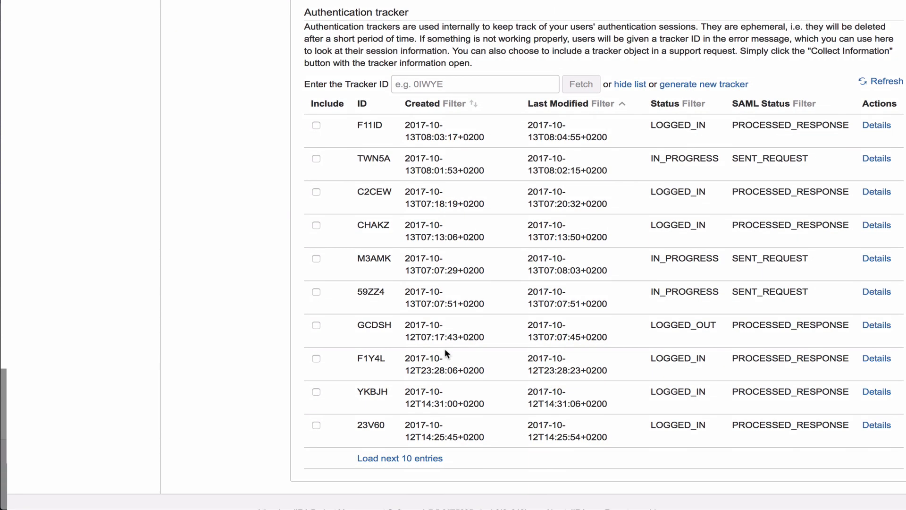
{"action": "scroll", "scroll_direction": "up", "scroll_amount": 3}
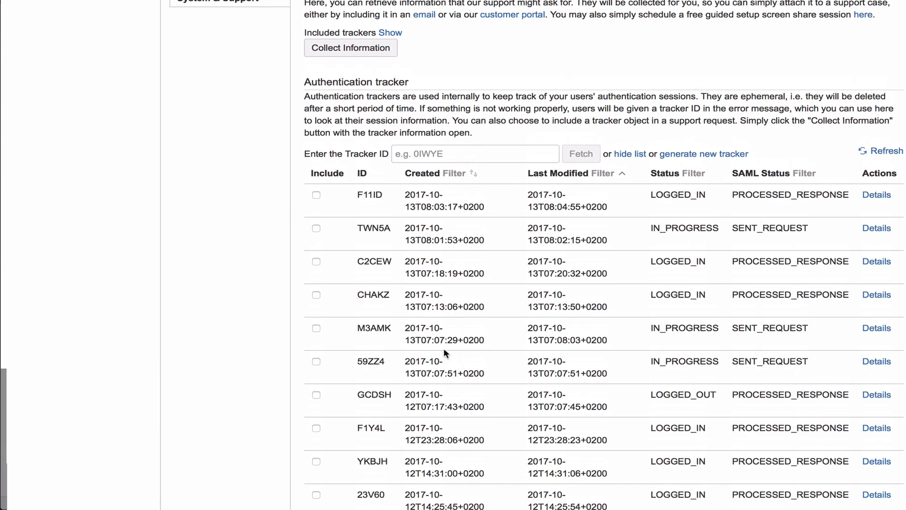
{"action": "mouse_move", "coordinate": [276, 226]}
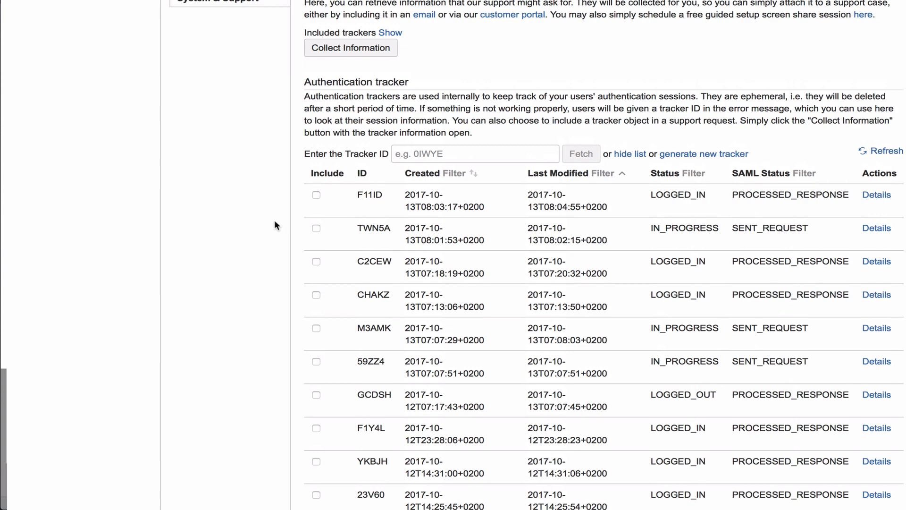
{"action": "left_click", "coordinate": [316, 194]}
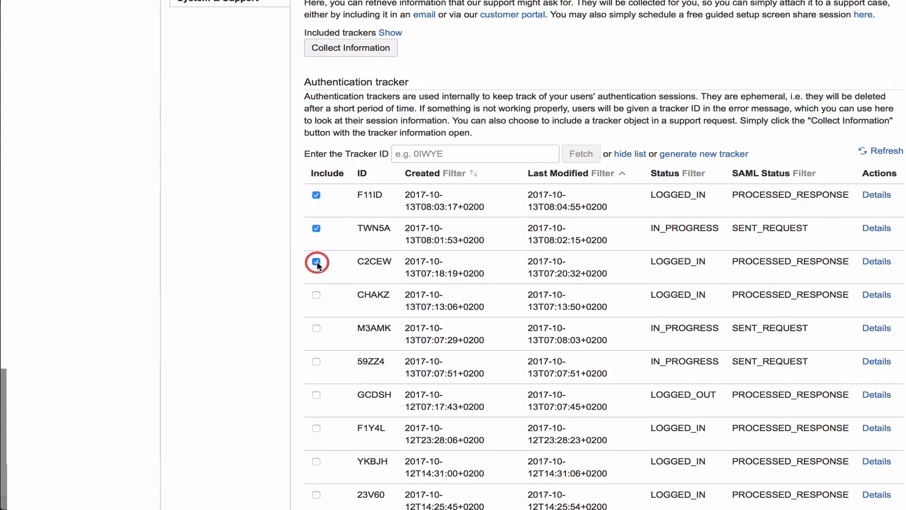
Inspect the session details of tracker C2CEW and close them again.
{"action": "left_click", "coordinate": [876, 261]}
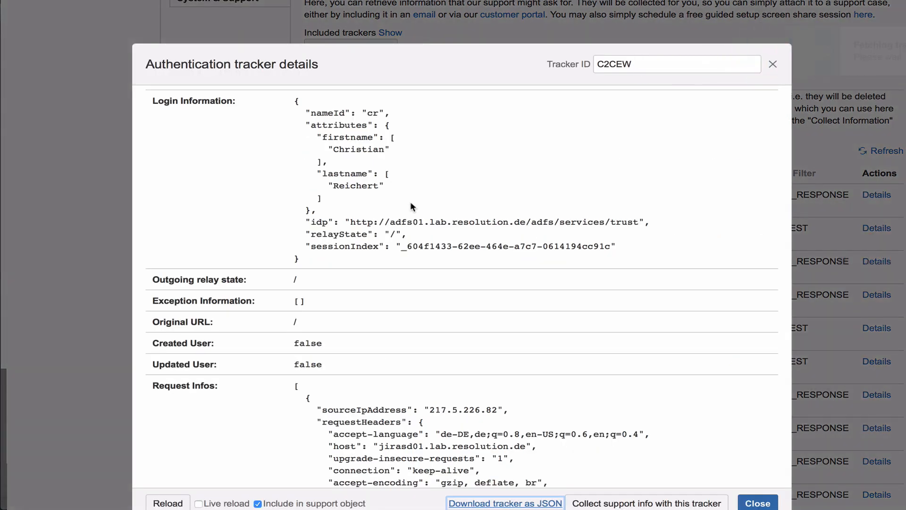
{"action": "scroll", "scroll_direction": "up", "scroll_amount": 3}
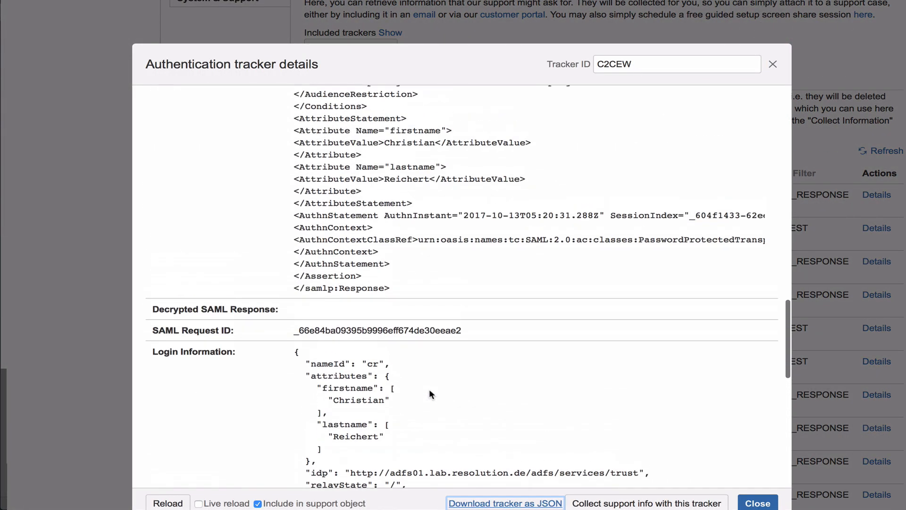
{"action": "left_click", "coordinate": [758, 503]}
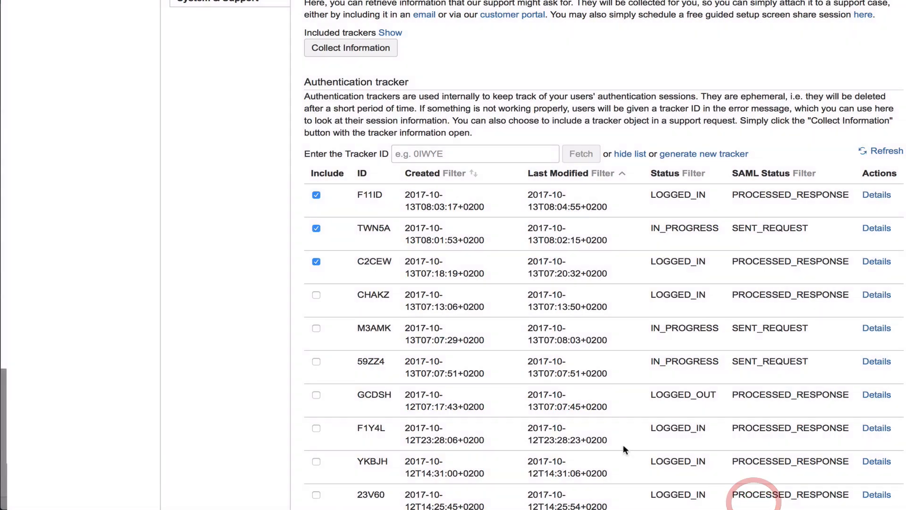
{"action": "mouse_move", "coordinate": [498, 287]}
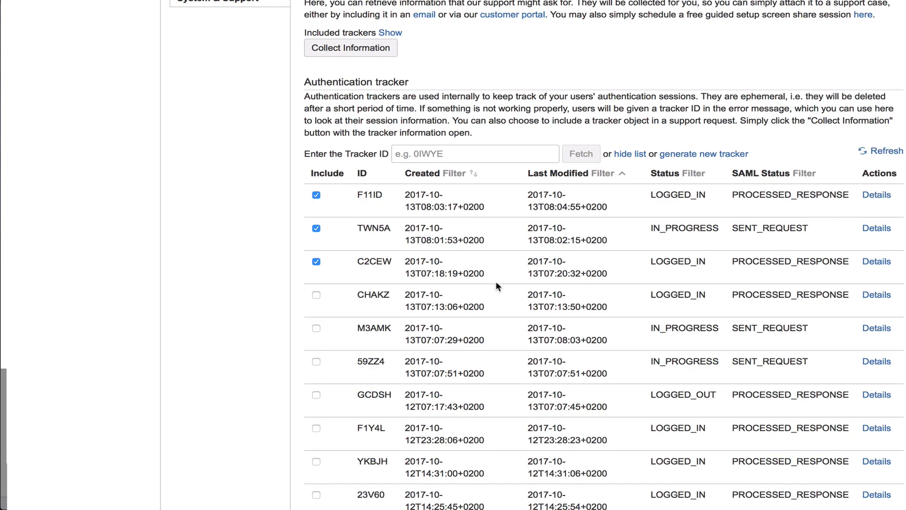
Collect support information with trackers F11ID, TWN5A and C2CEW and show the download.
{"action": "scroll", "scroll_direction": "down", "scroll_amount": 3}
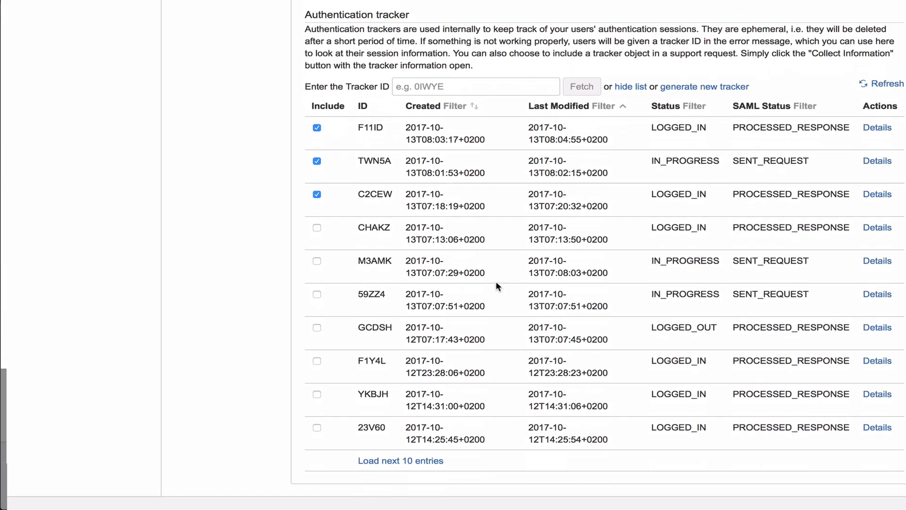
{"action": "scroll", "scroll_direction": "up", "scroll_amount": 3}
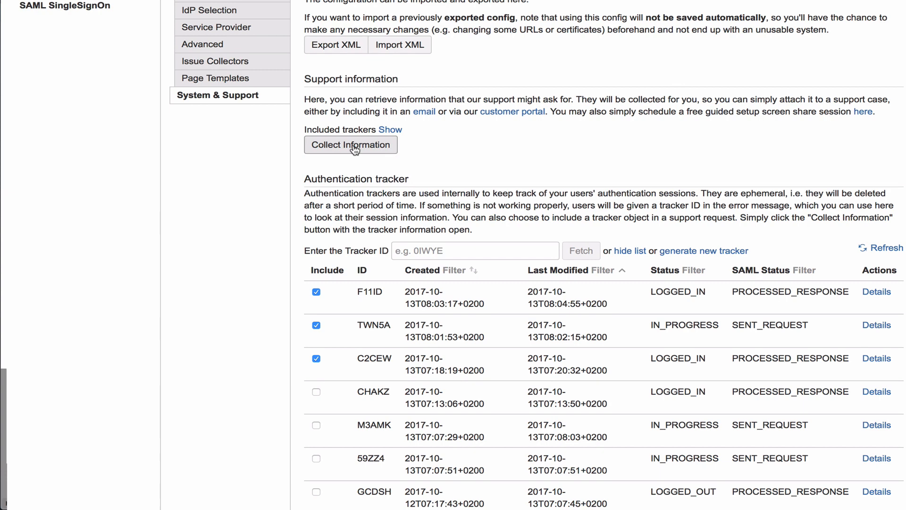
{"action": "left_click", "coordinate": [351, 146]}
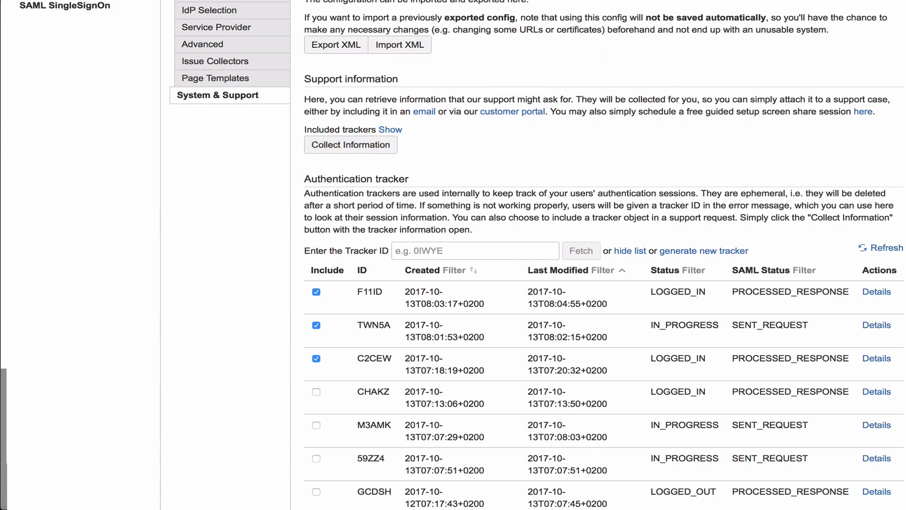
{"action": "left_click", "coordinate": [351, 145]}
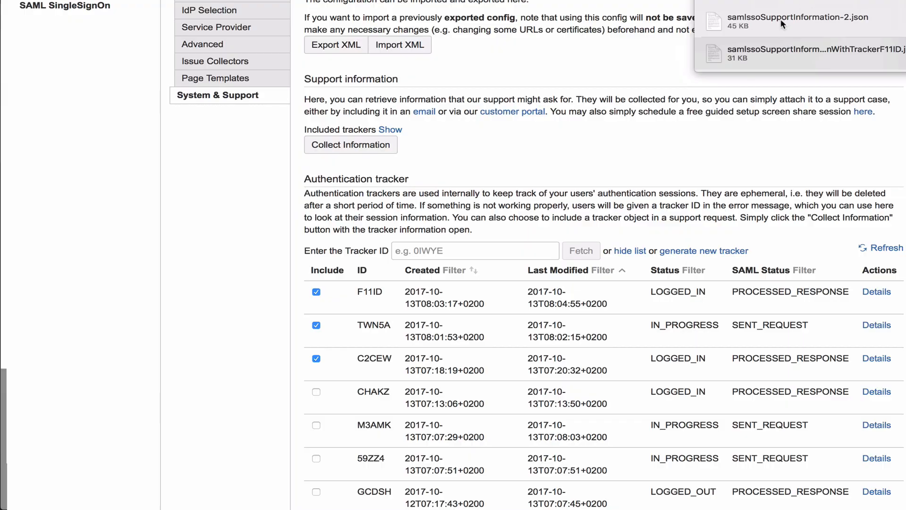
{"action": "left_click", "coordinate": [796, 22]}
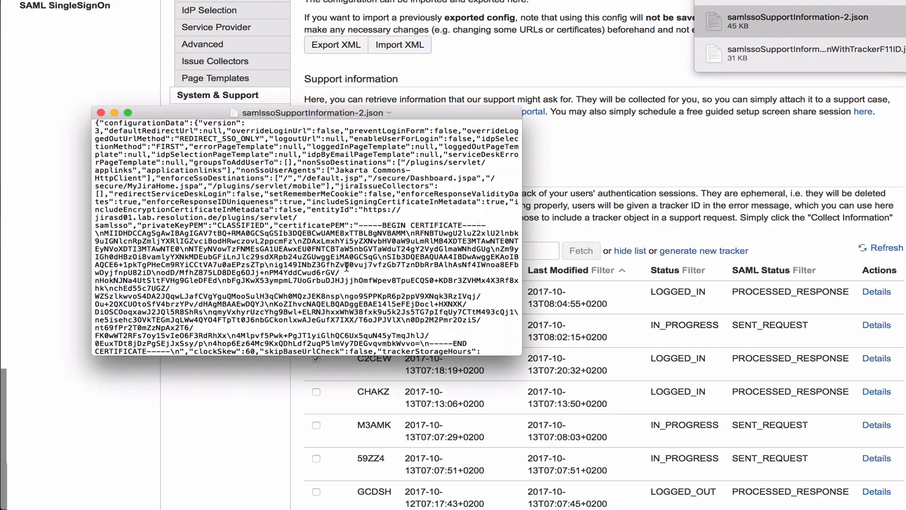
{"action": "scroll", "scroll_direction": "down", "scroll_amount": 3}
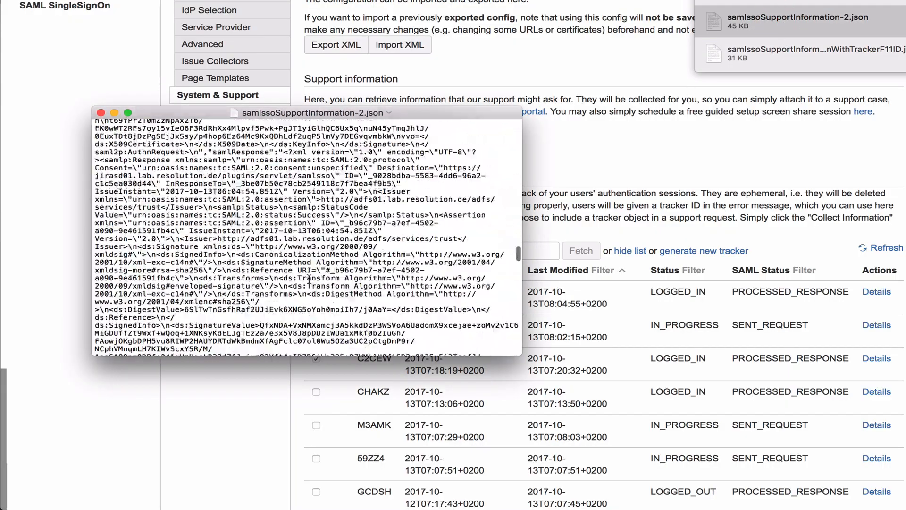
{"action": "scroll", "scroll_direction": "down", "scroll_amount": 3}
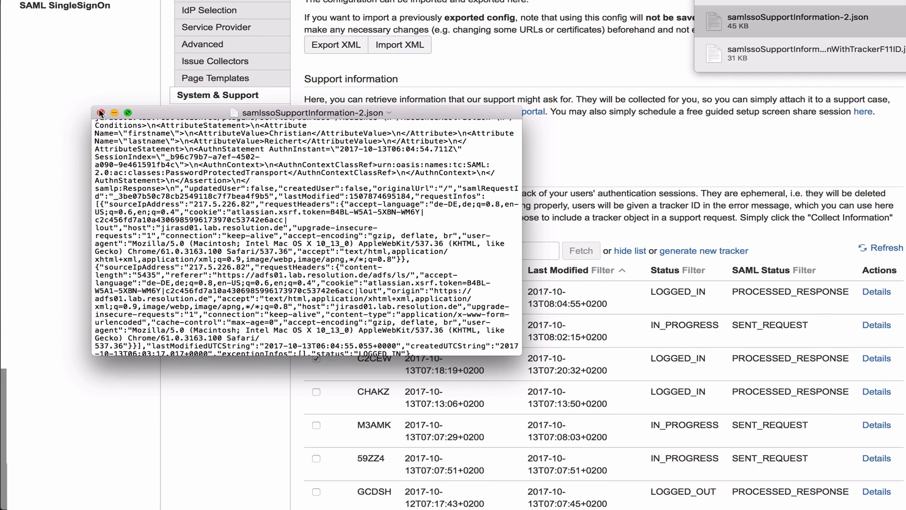
{"action": "left_click", "coordinate": [101, 112]}
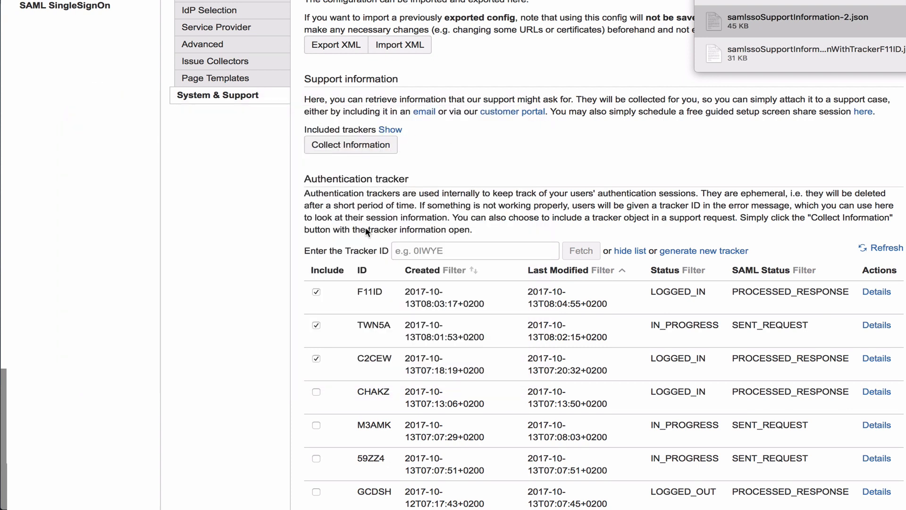